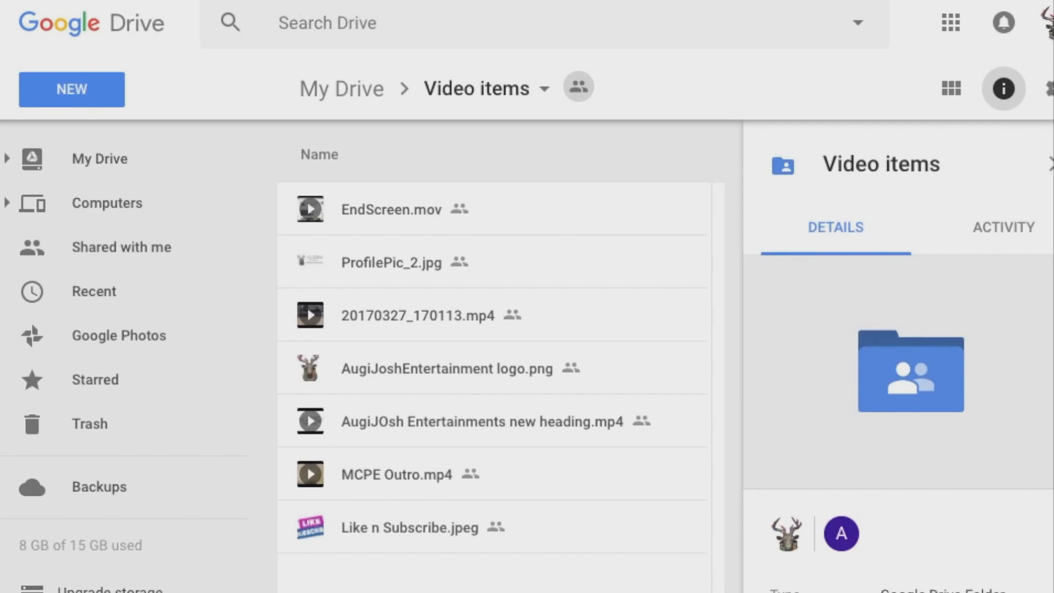
- Select the video 20170327_170113.mp4 in the Video items folder to preview it
{"action": "left_click", "coordinate": [417, 315]}
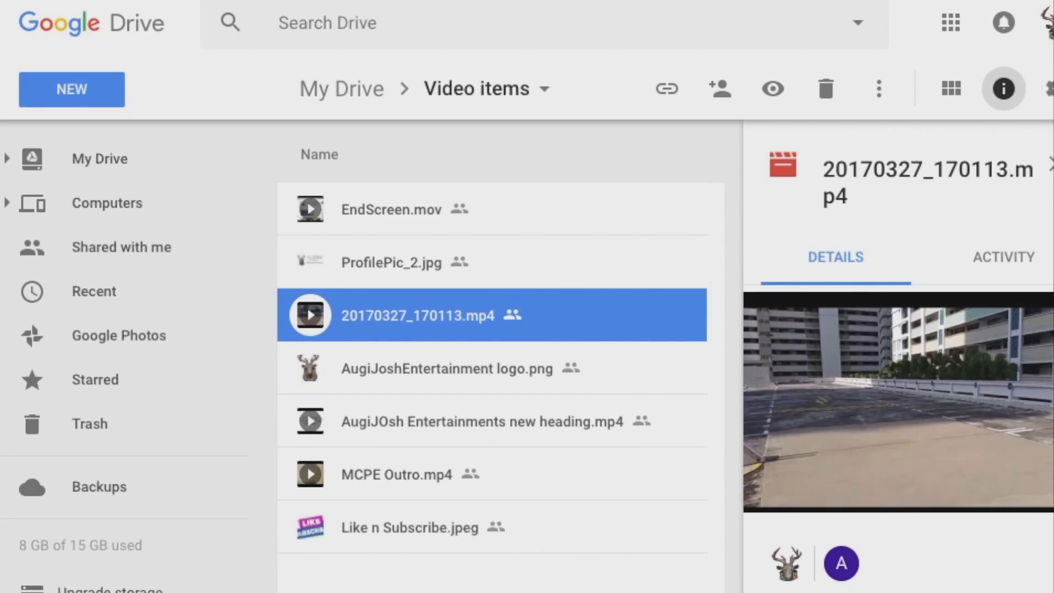
- Request a download of 20170327_170113.mp4 from its More actions menu
{"action": "left_click", "coordinate": [878, 88]}
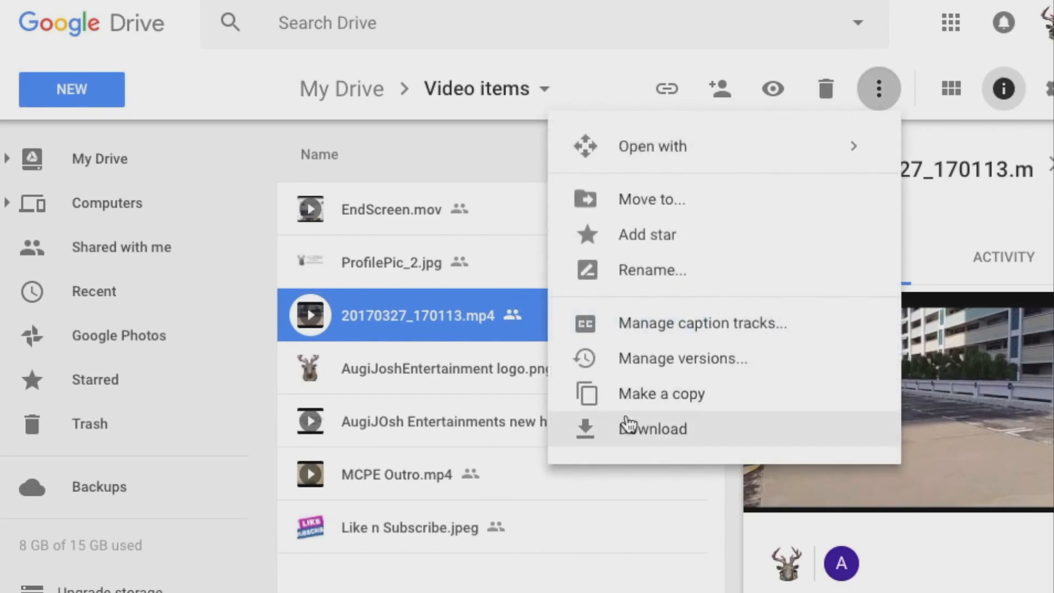
{"action": "left_click", "coordinate": [652, 428]}
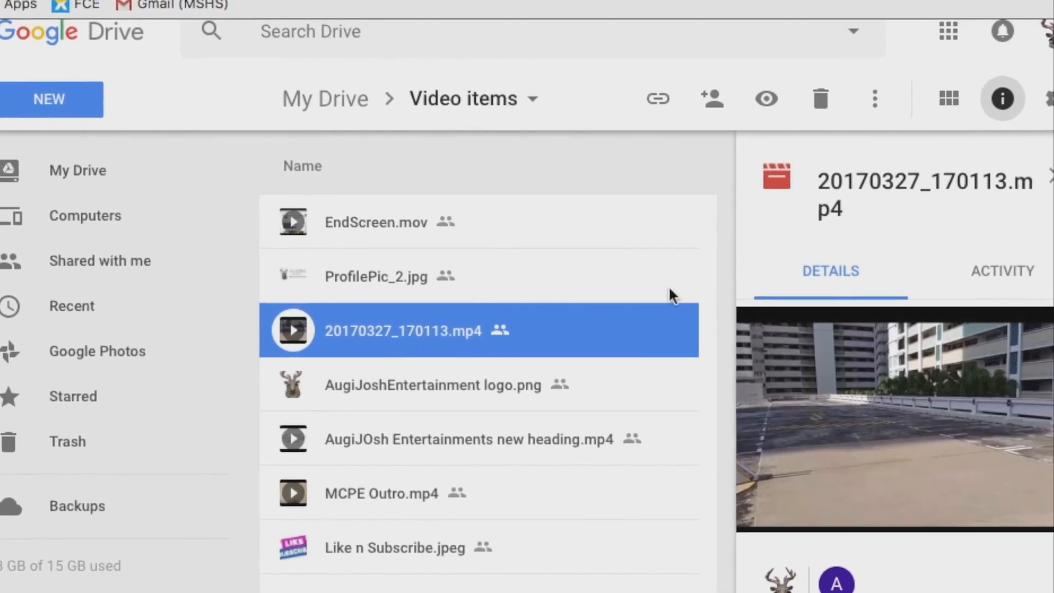
- Open a new Chrome incognito window and load drive.google.com
{"action": "left_click", "coordinate": [1026, 32]}
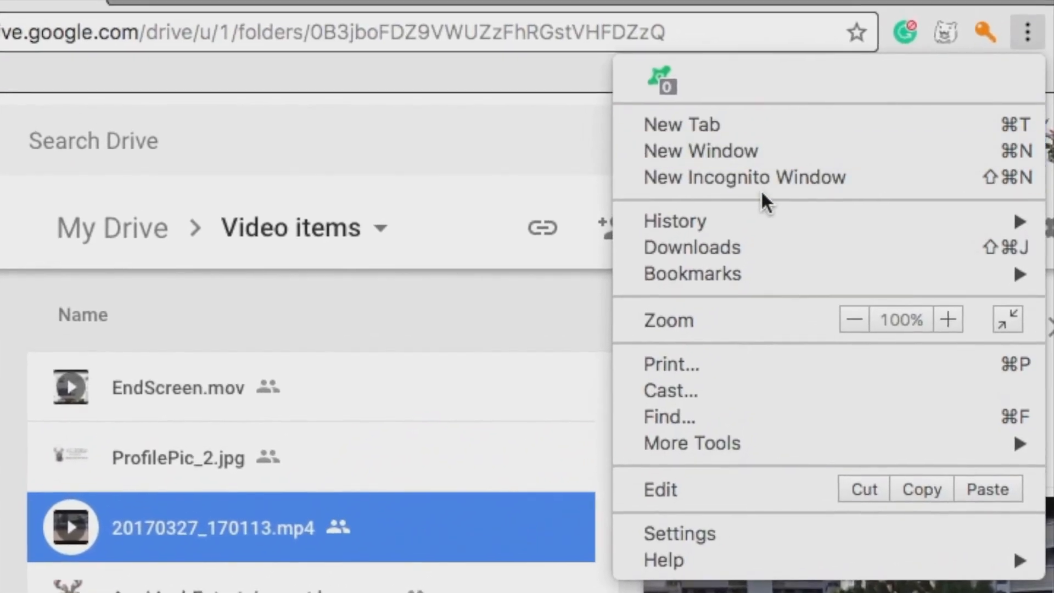
{"action": "left_click", "coordinate": [743, 177]}
{"action": "type", "text": "driv"}
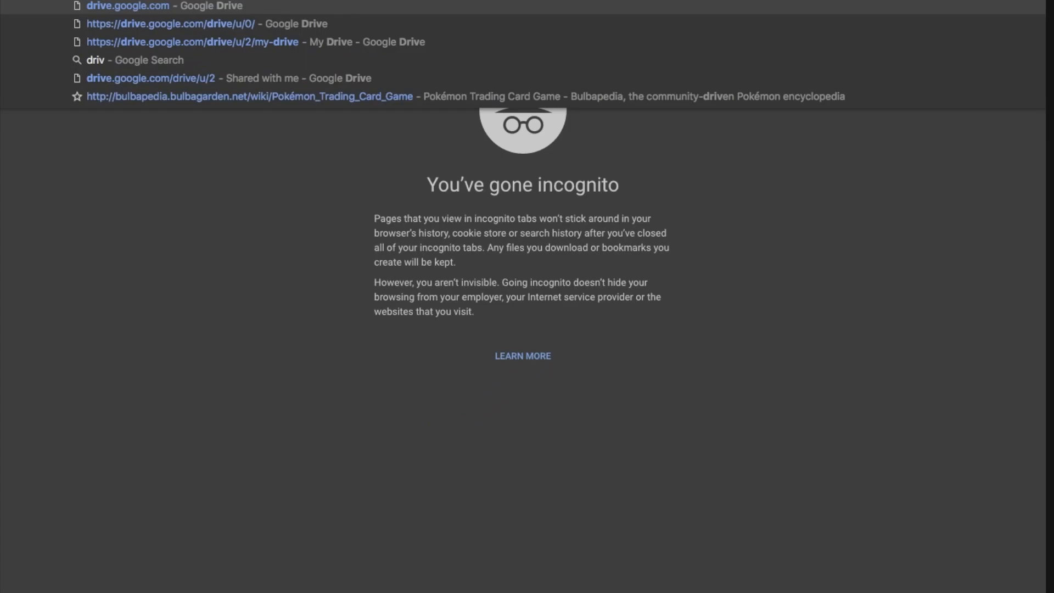
{"action": "left_click", "coordinate": [128, 6]}
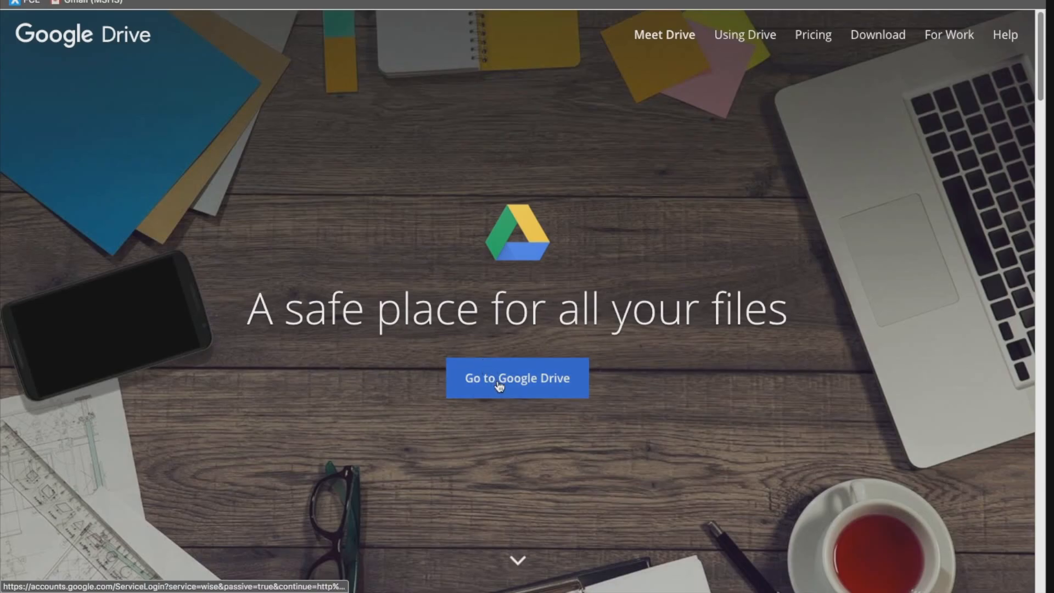
- Continue from the Drive welcome page into the Video items folder
{"action": "left_click", "coordinate": [517, 378]}
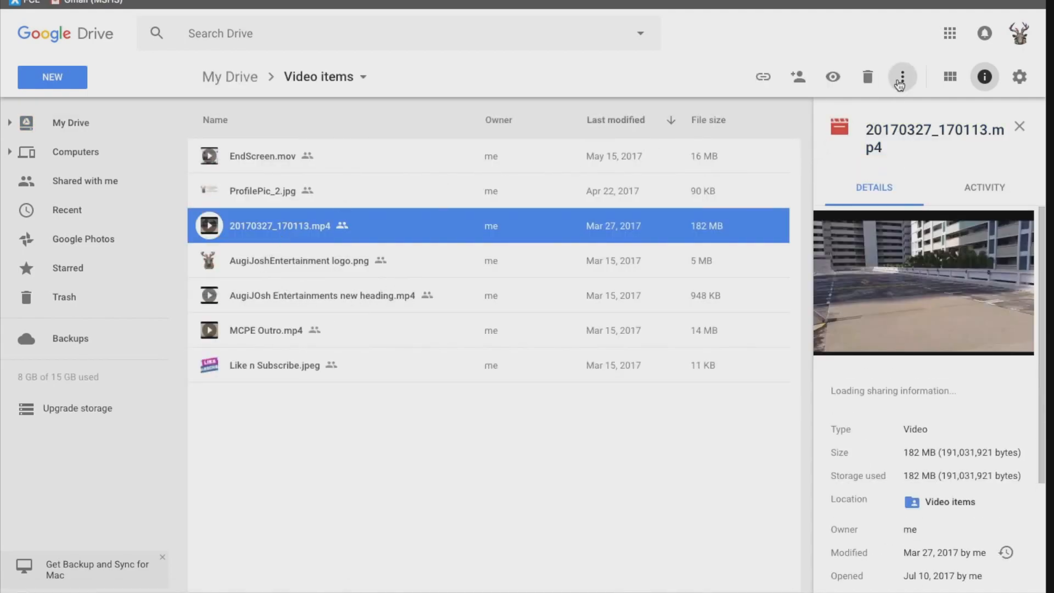
- Download 20170327_170113.mp4 again via More actions in the incognito window
{"action": "left_click", "coordinate": [901, 76]}
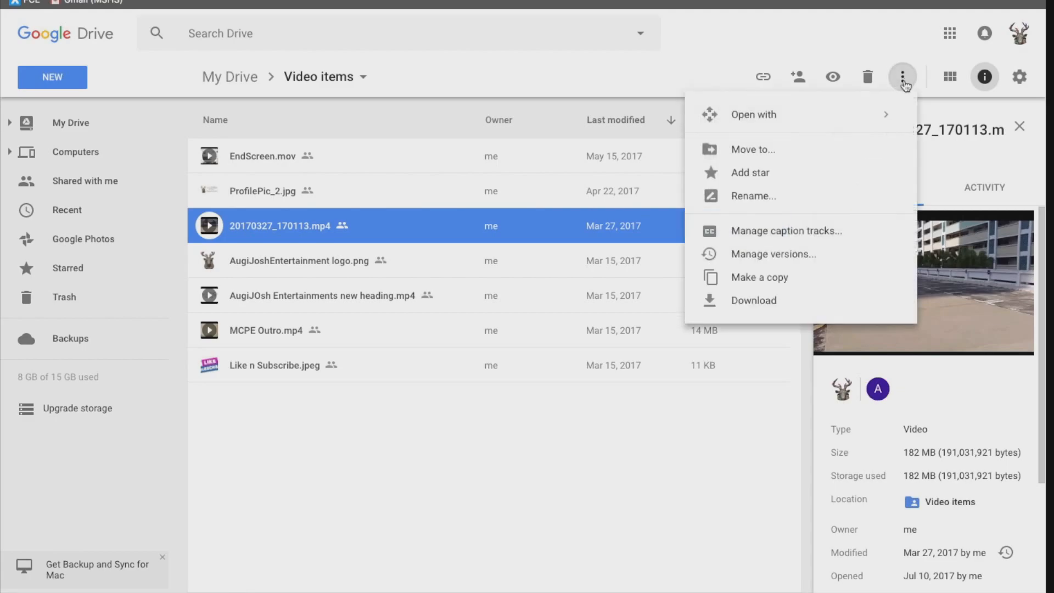
{"action": "left_click", "coordinate": [754, 300]}
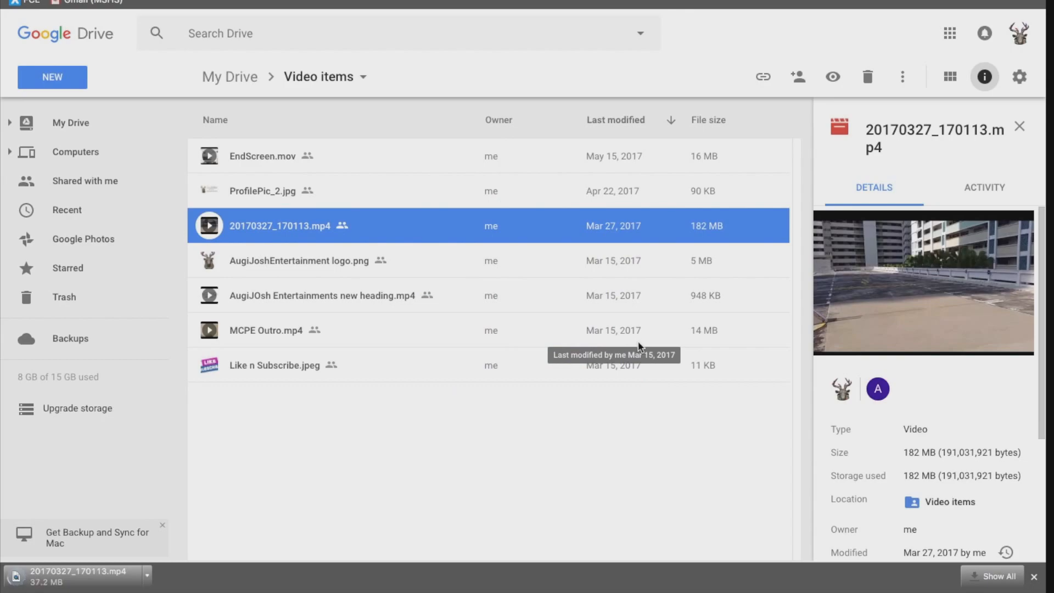
{"action": "mouse_move", "coordinate": [612, 428]}
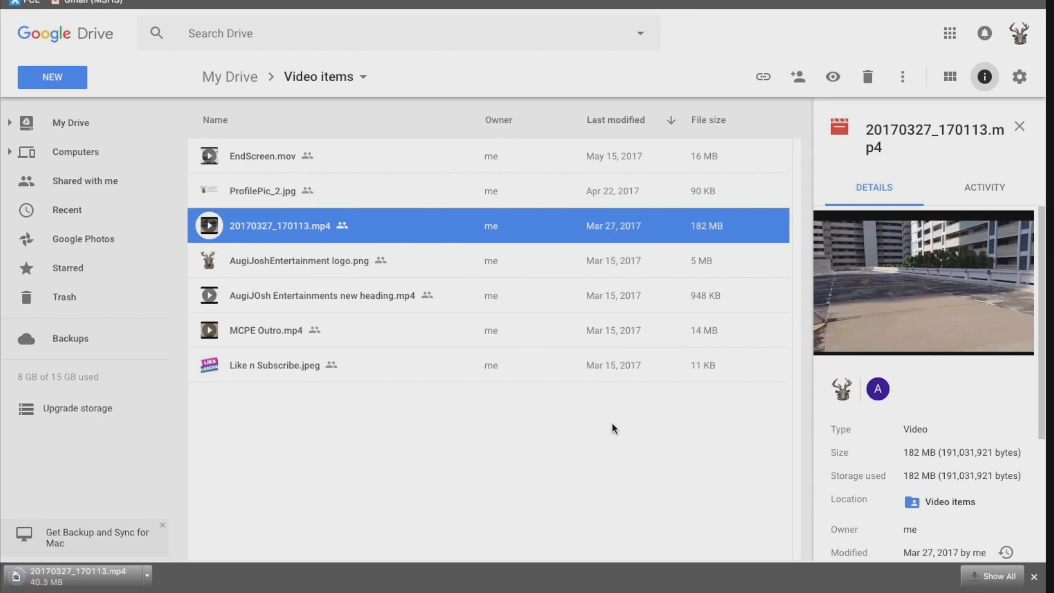